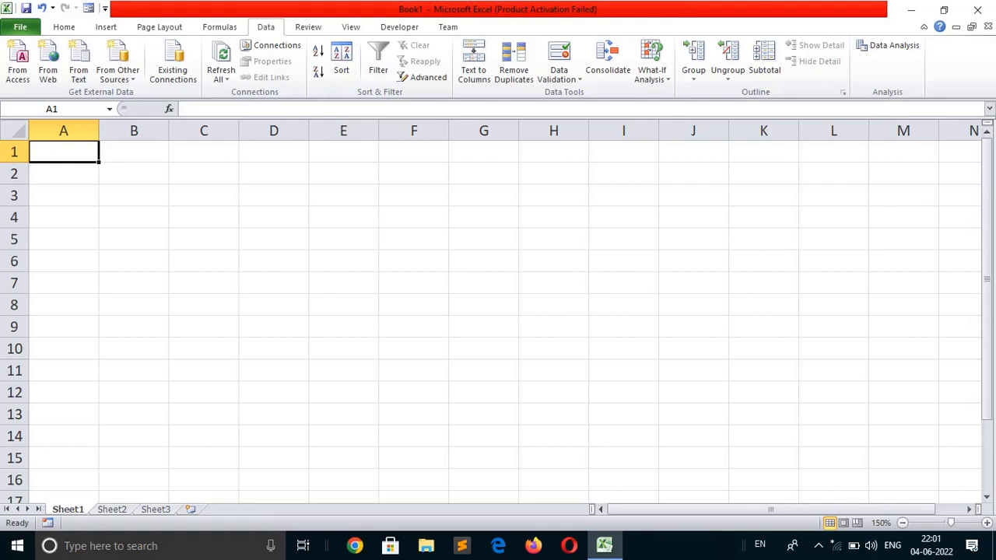
Step: Type the headers Full Name, First name, Middle Name and Last name across A1 to D1
type("F")
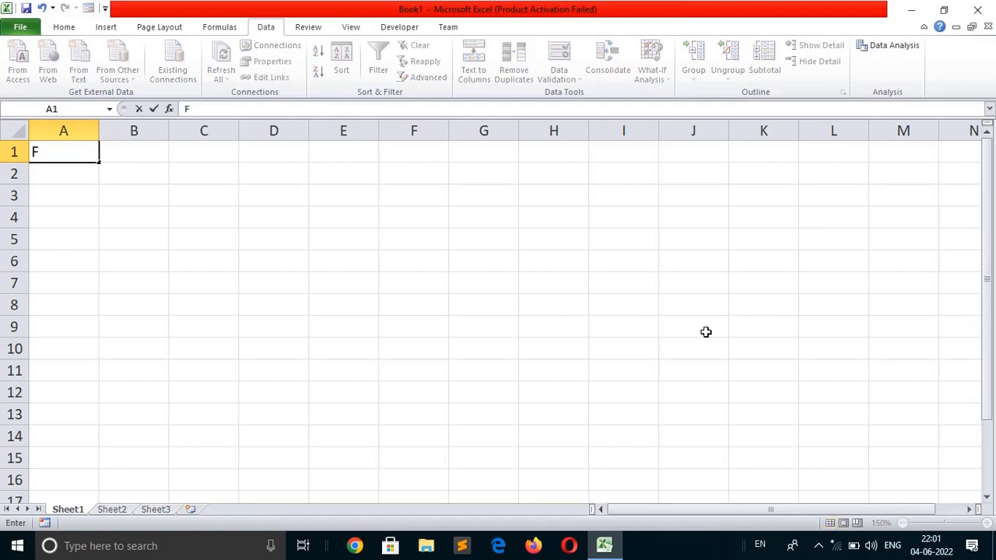
type("ull")
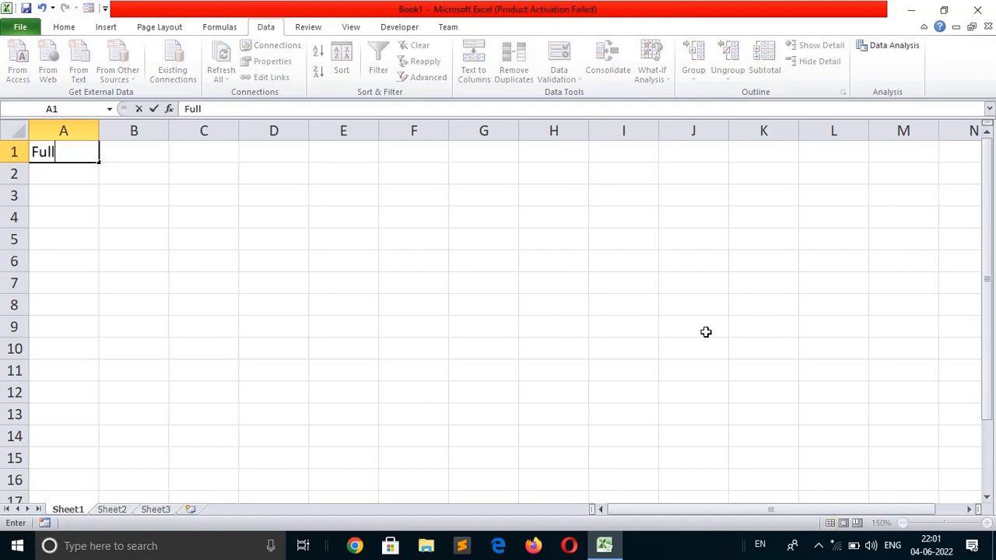
type("Name")
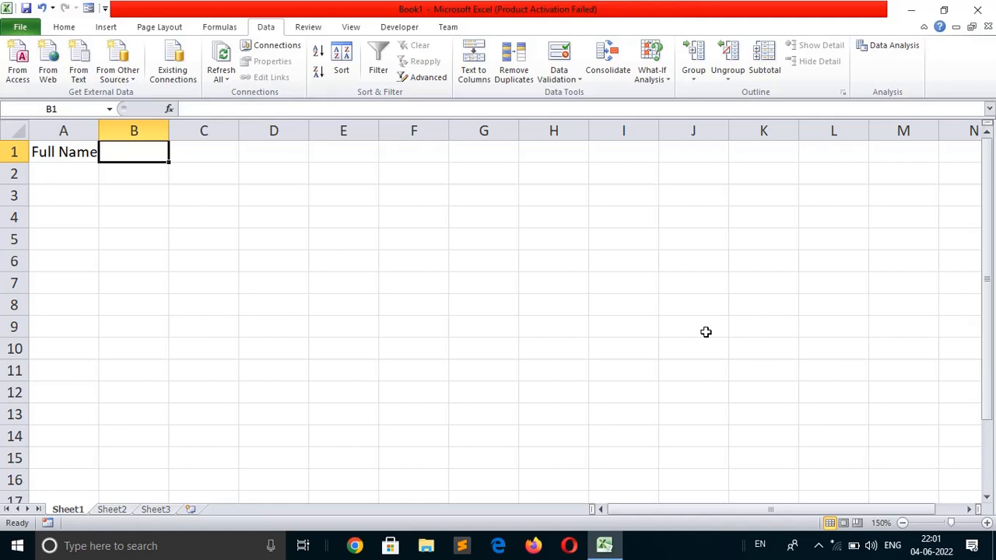
type("Fi")
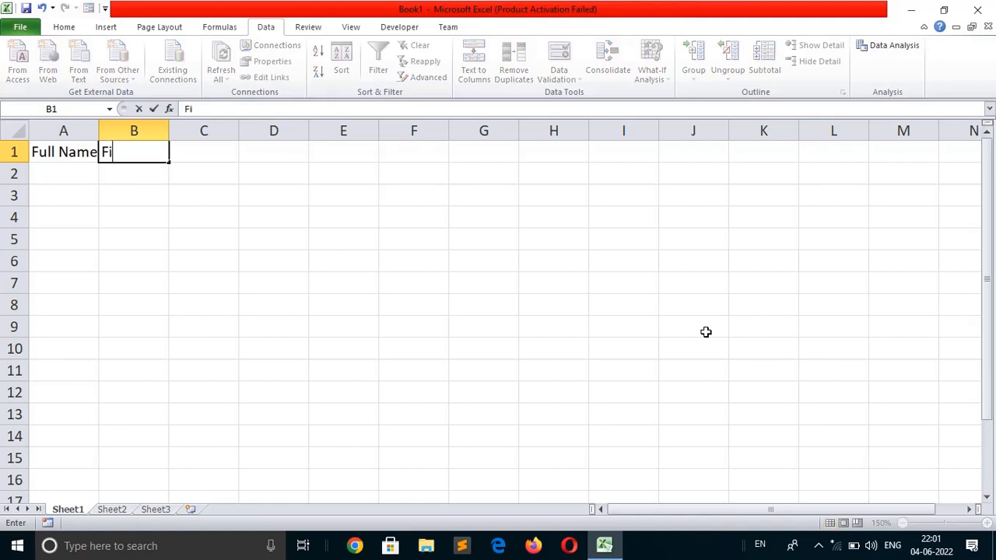
type("rst")
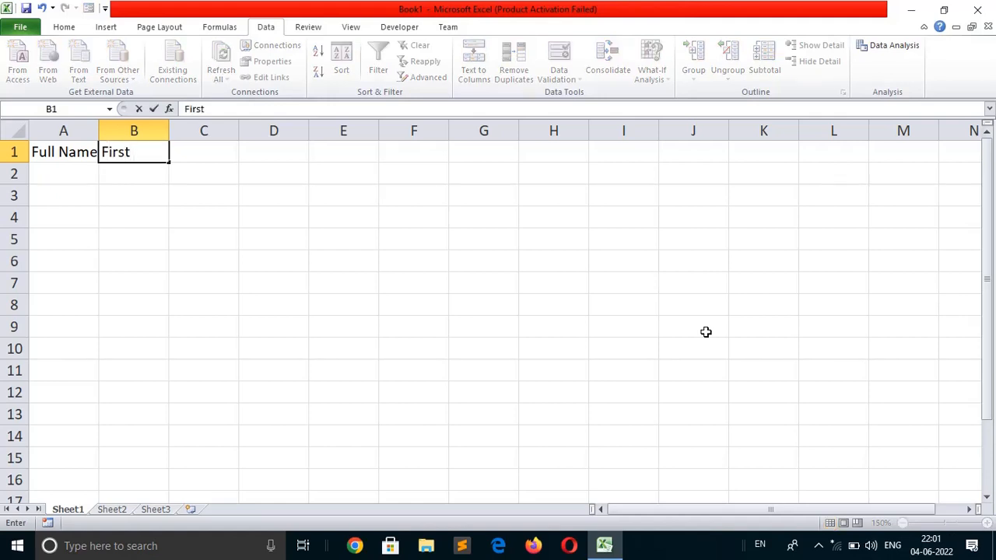
type("name")
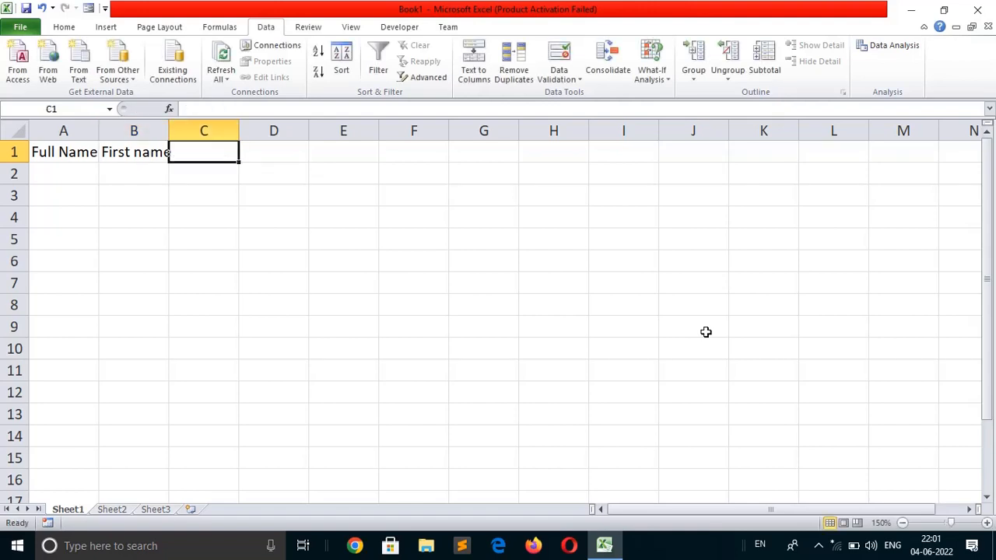
type("Middle")
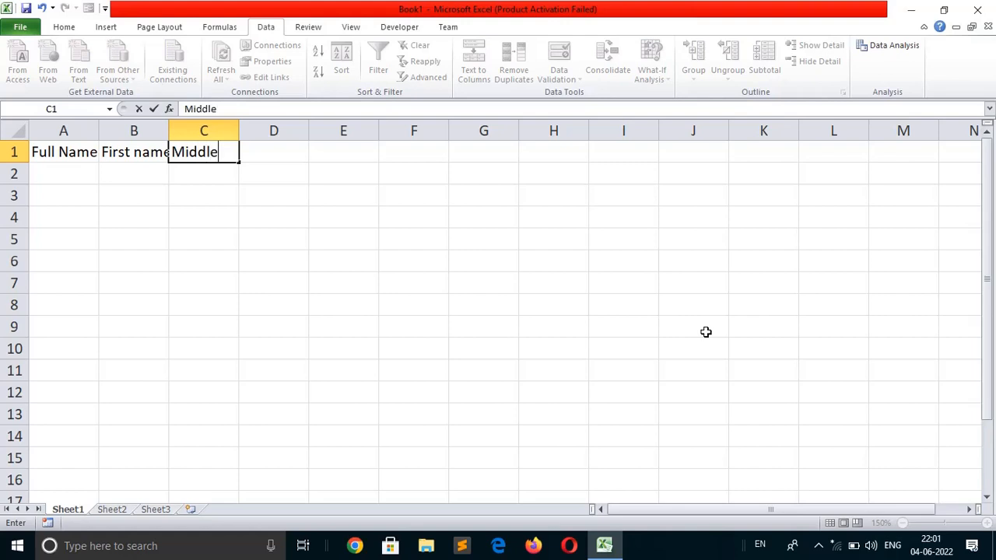
type("Name")
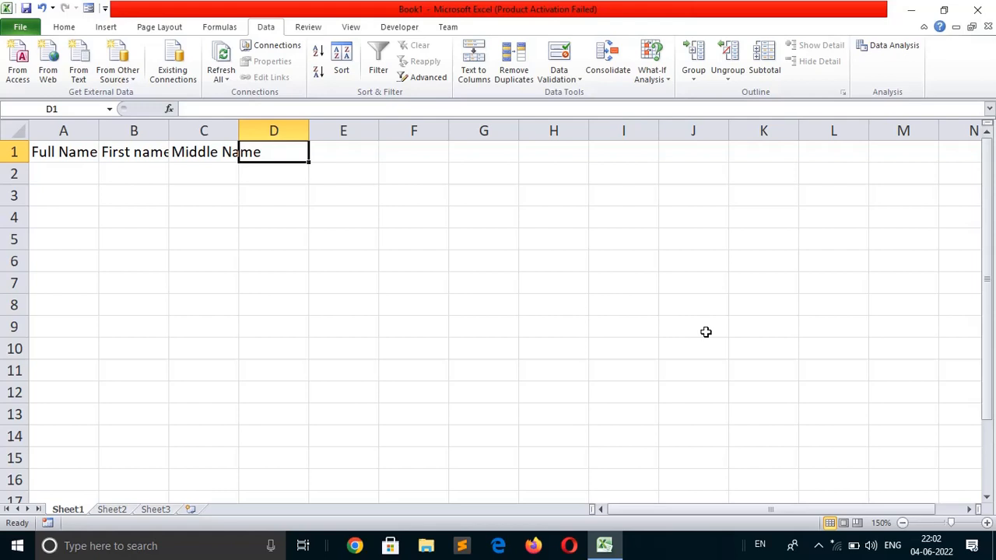
type("Last name")
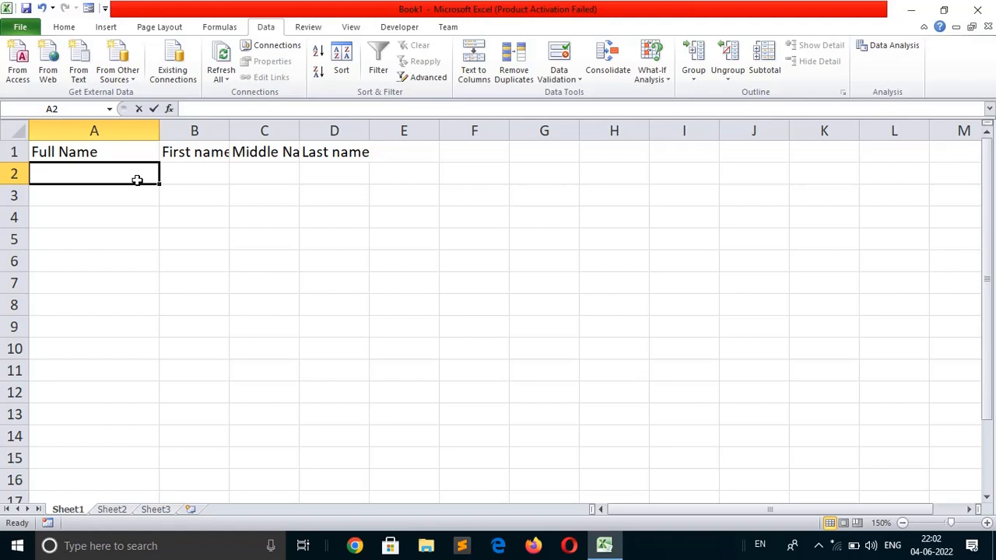
type("Anil")
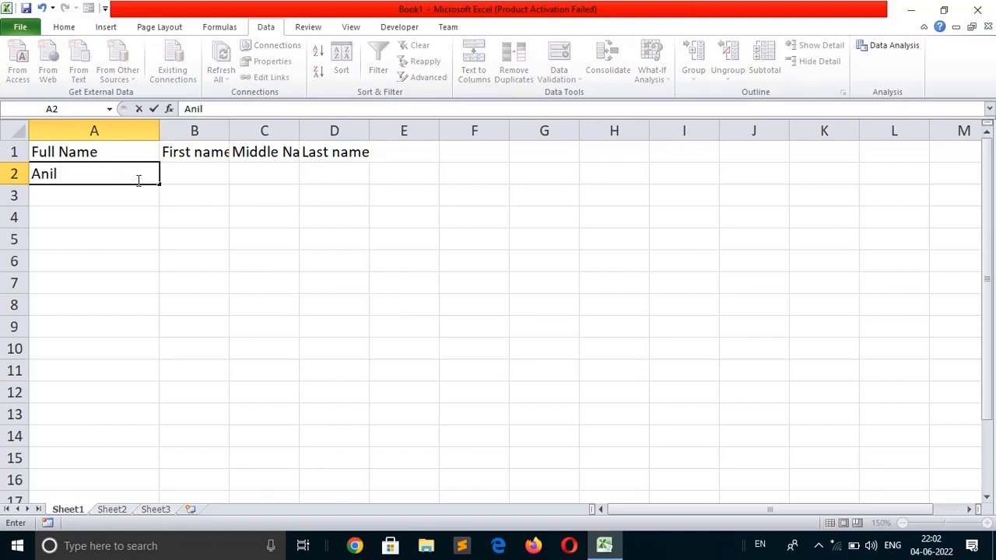
type("Kum")
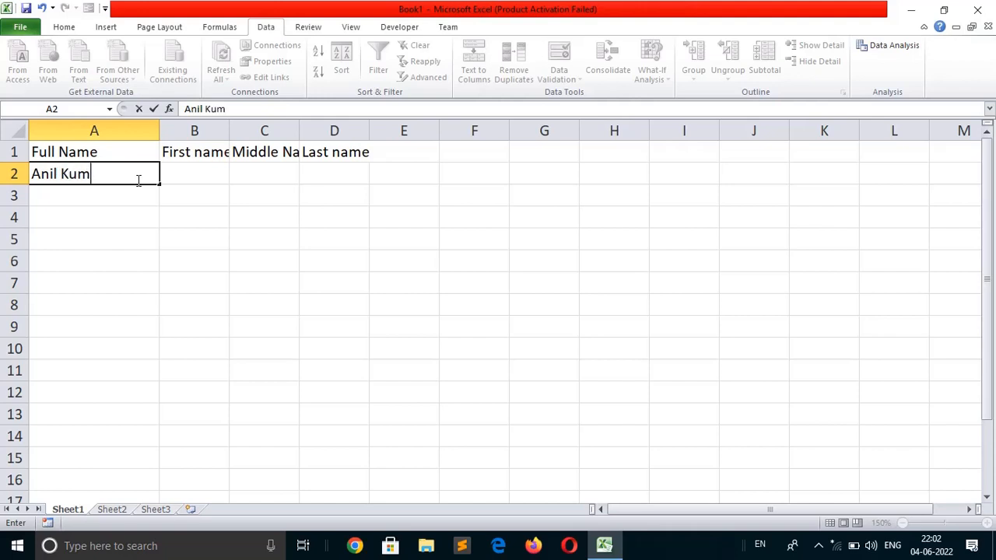
type("ar")
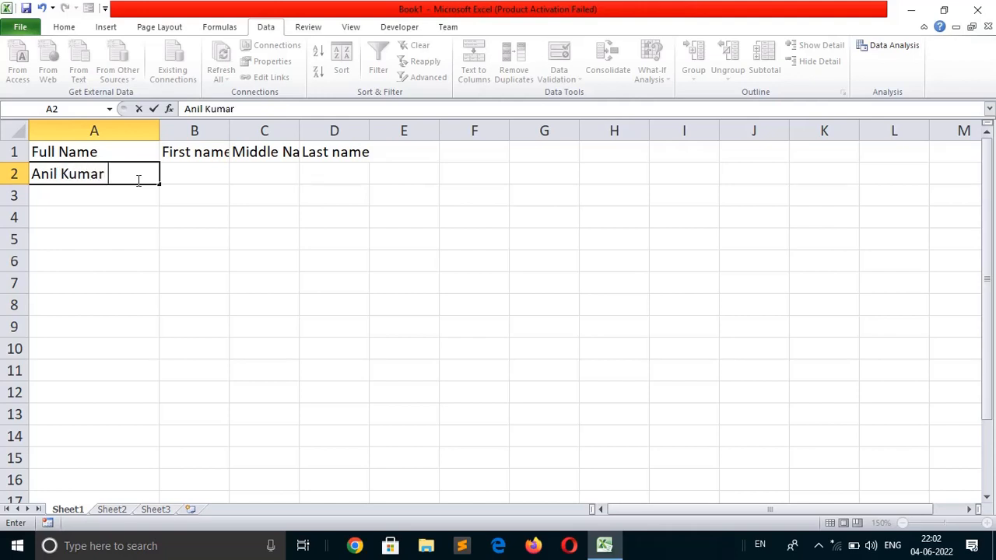
type("Singh")
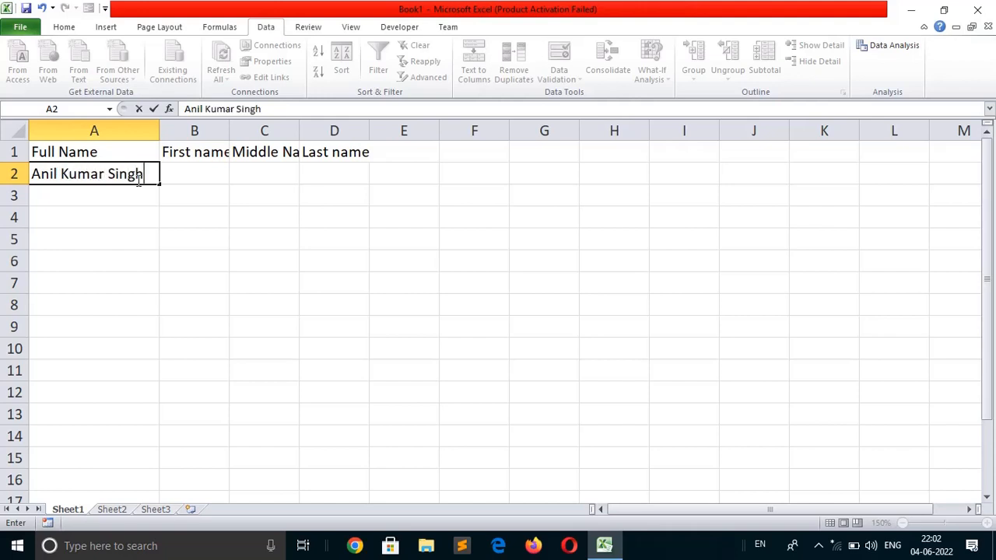
left_click(194, 174)
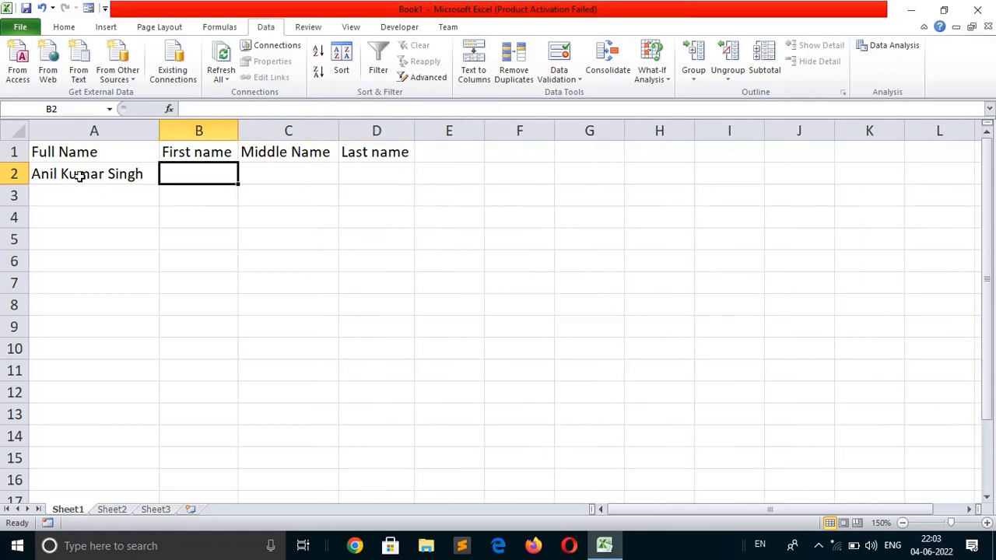
mouse_move(274, 179)
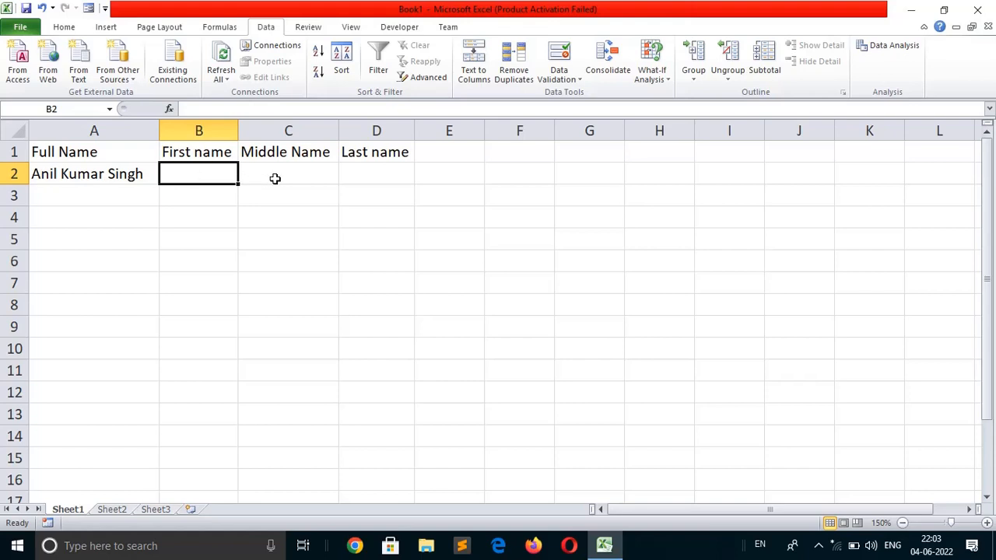
mouse_move(382, 173)
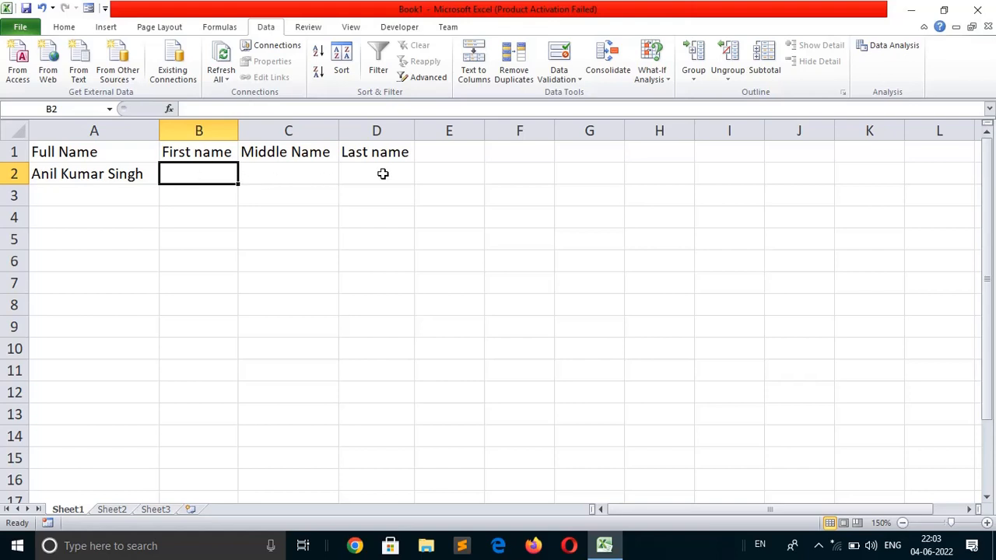
type("Anil Kumar Singh")
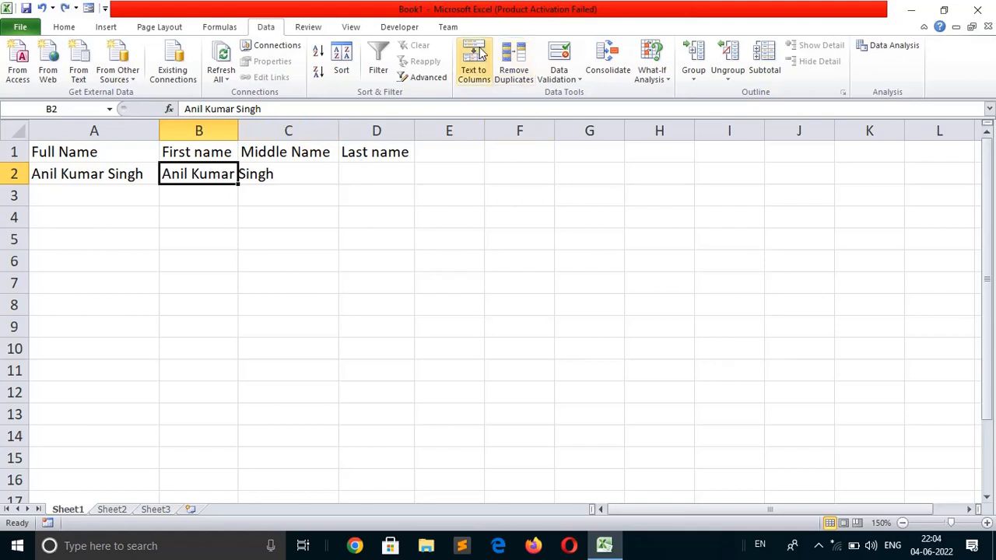
mouse_move(473, 63)
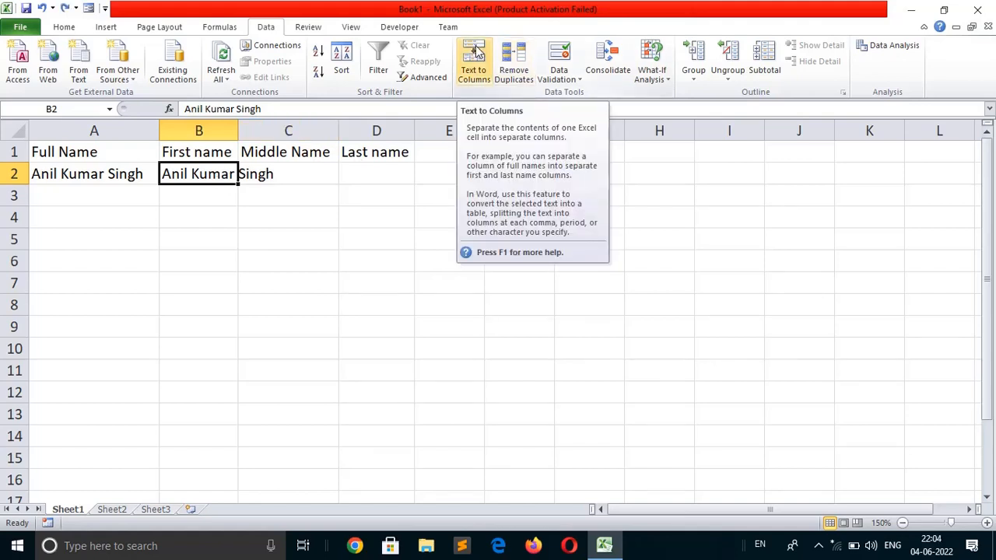
left_click(474, 63)
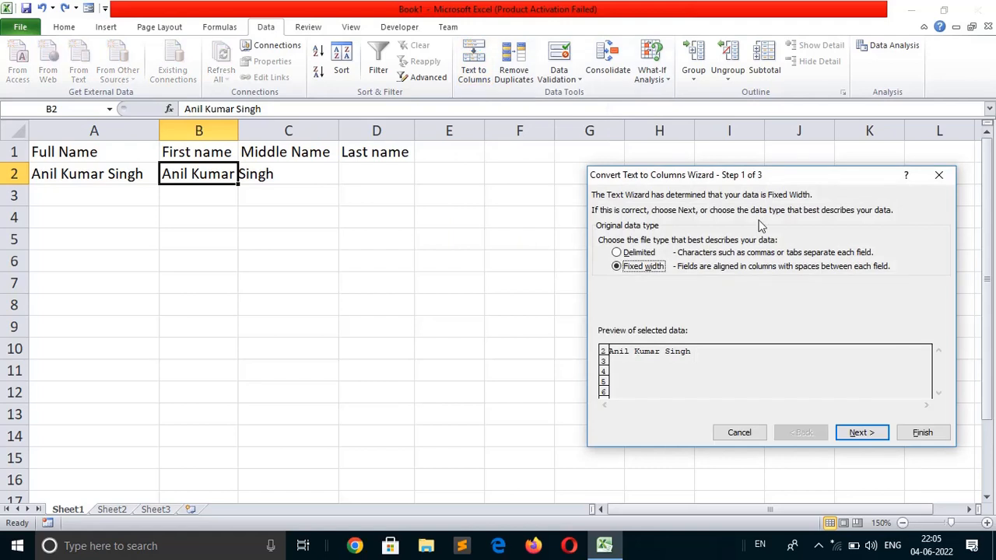
mouse_move(676, 366)
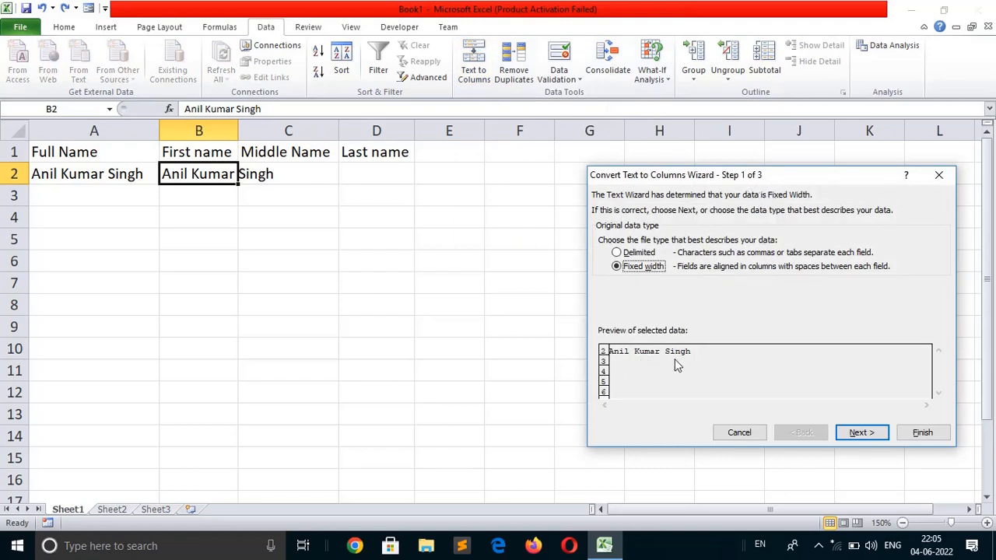
mouse_move(716, 366)
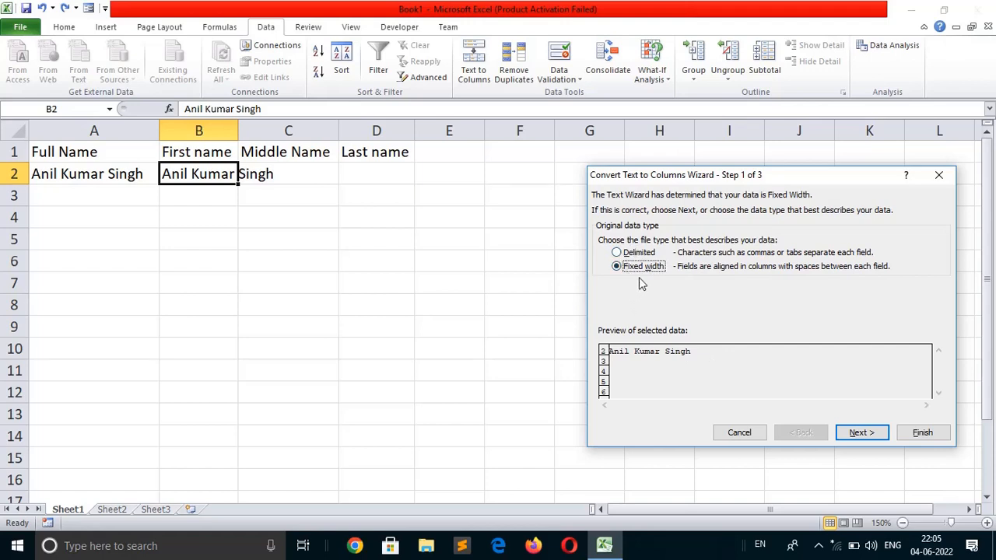
mouse_move(677, 284)
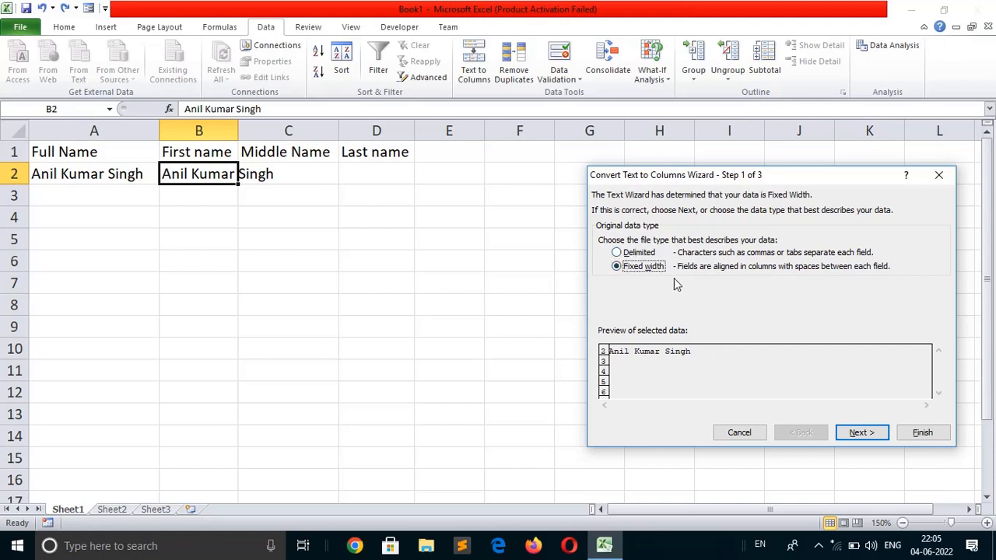
mouse_move(834, 381)
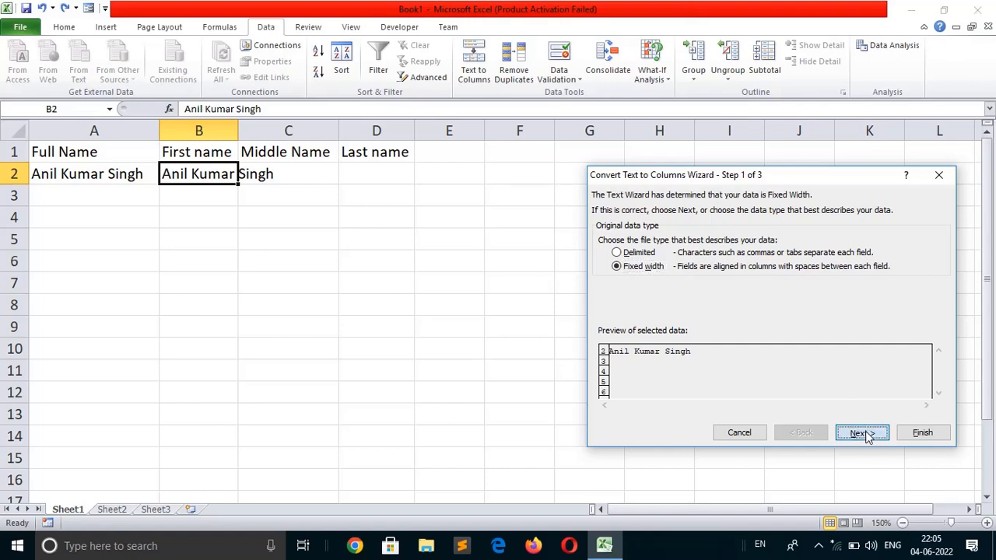
left_click(862, 432)
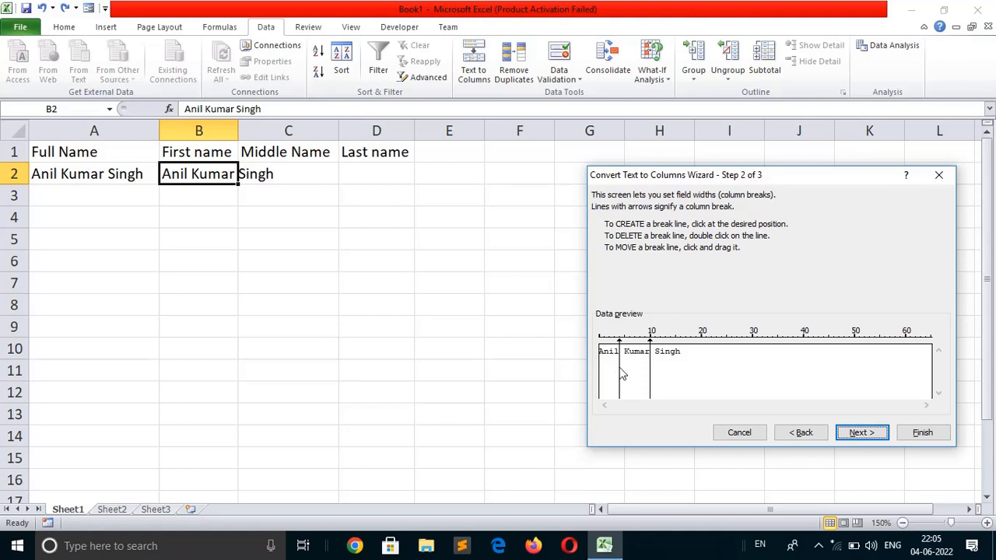
mouse_move(607, 374)
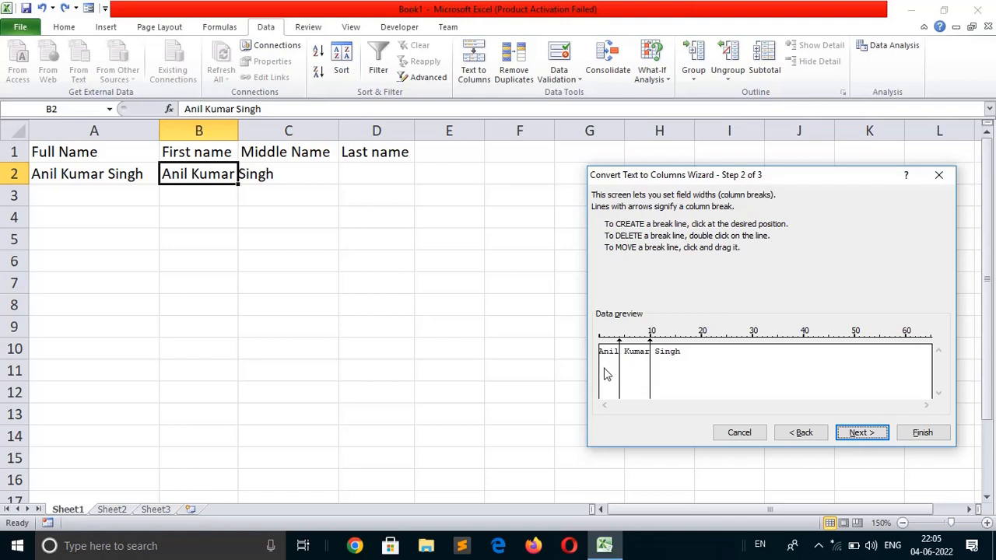
mouse_move(636, 365)
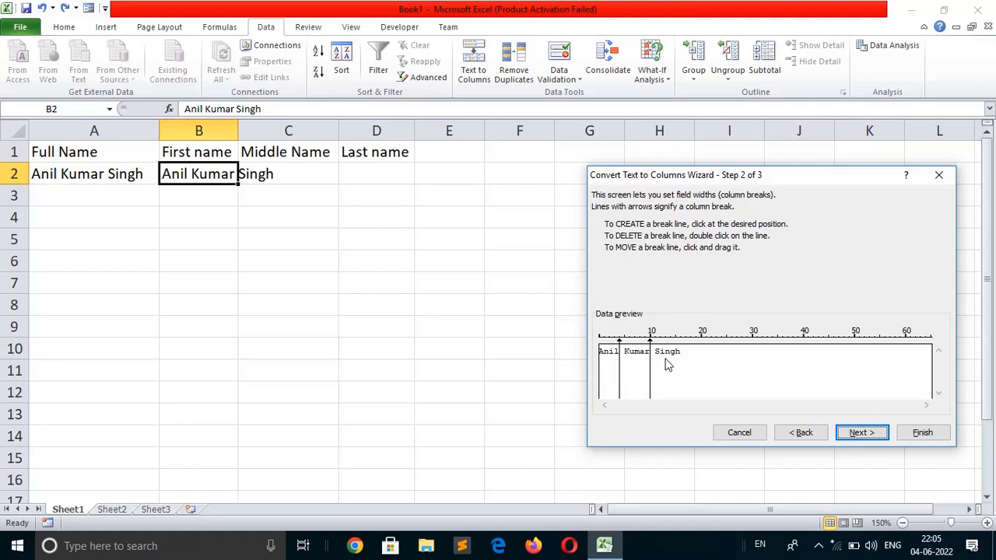
mouse_move(825, 401)
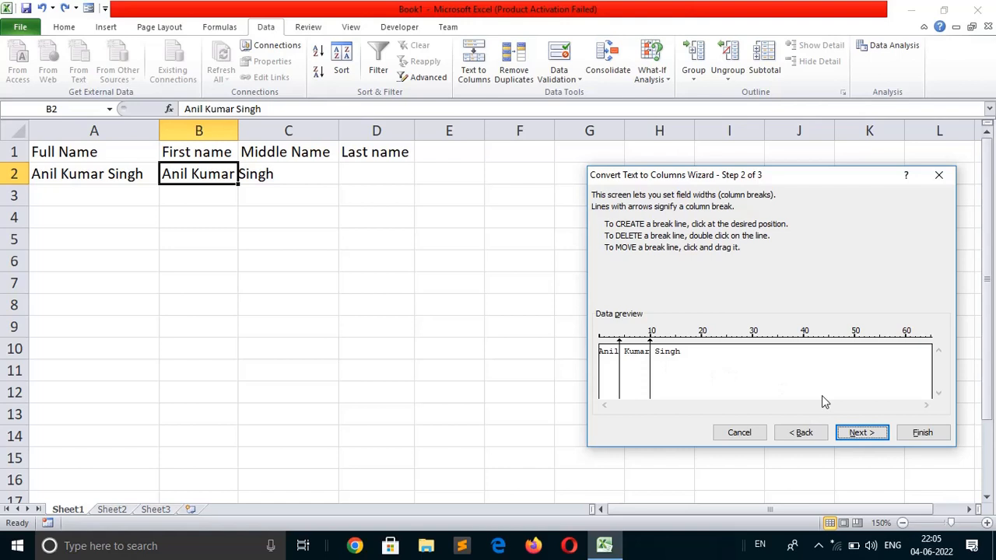
left_click(861, 433)
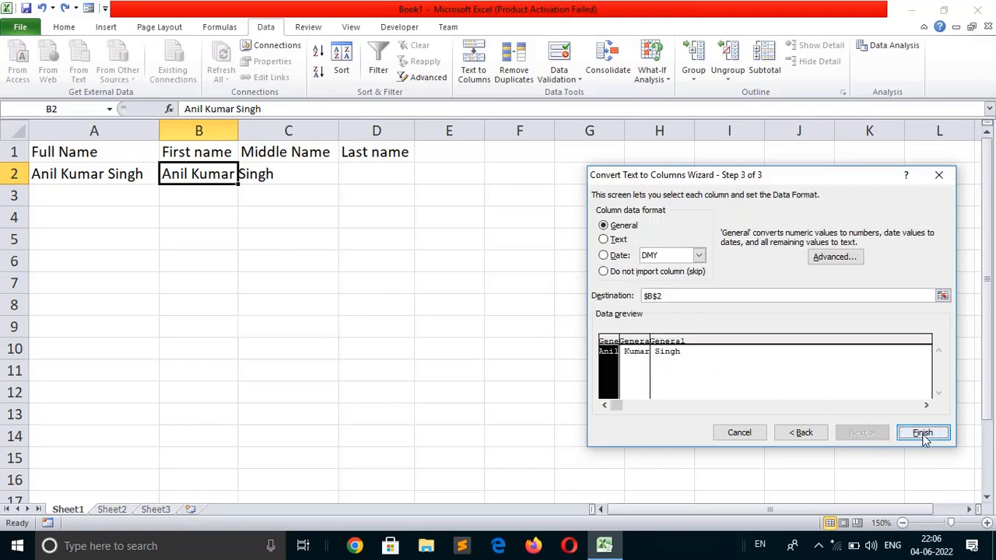
left_click(923, 433)
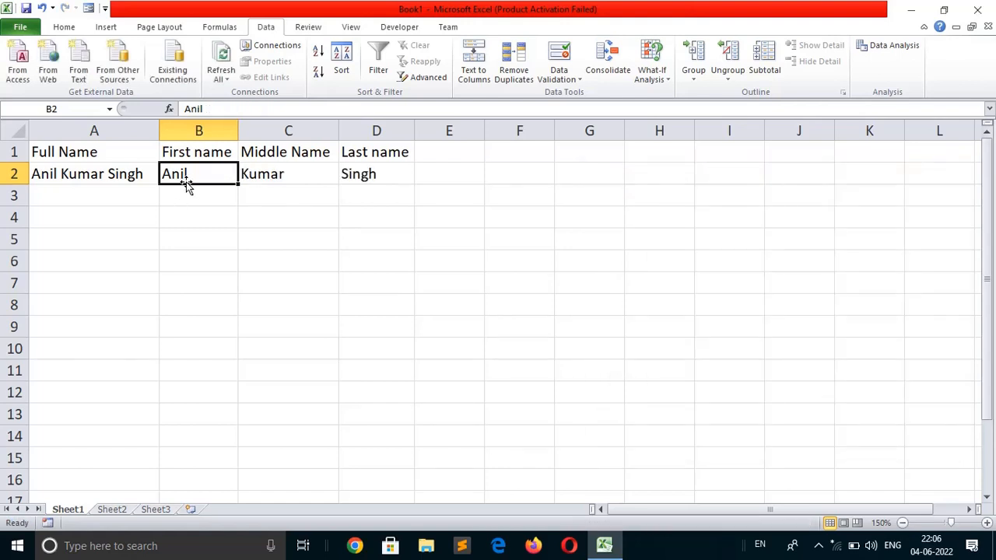
mouse_move(314, 178)
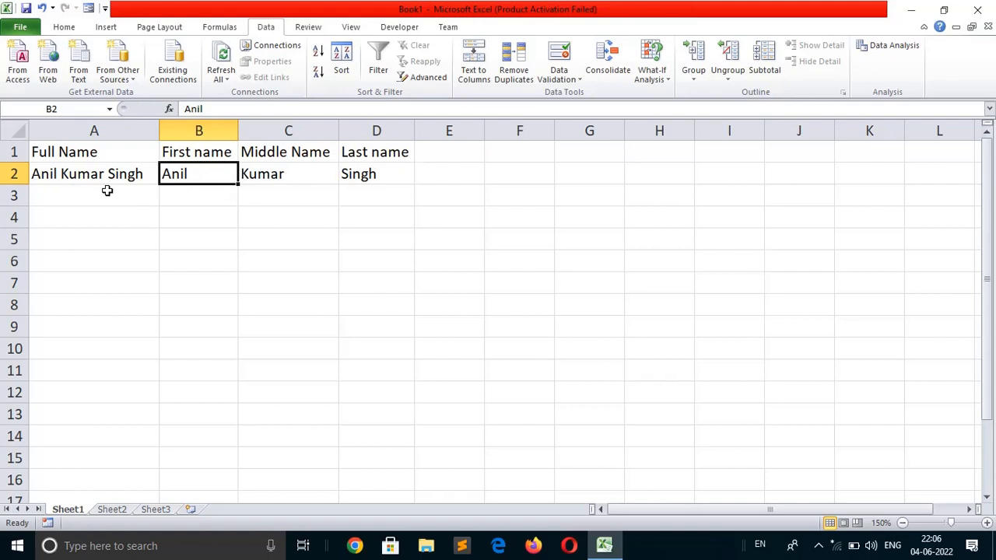
type("Hari Mo")
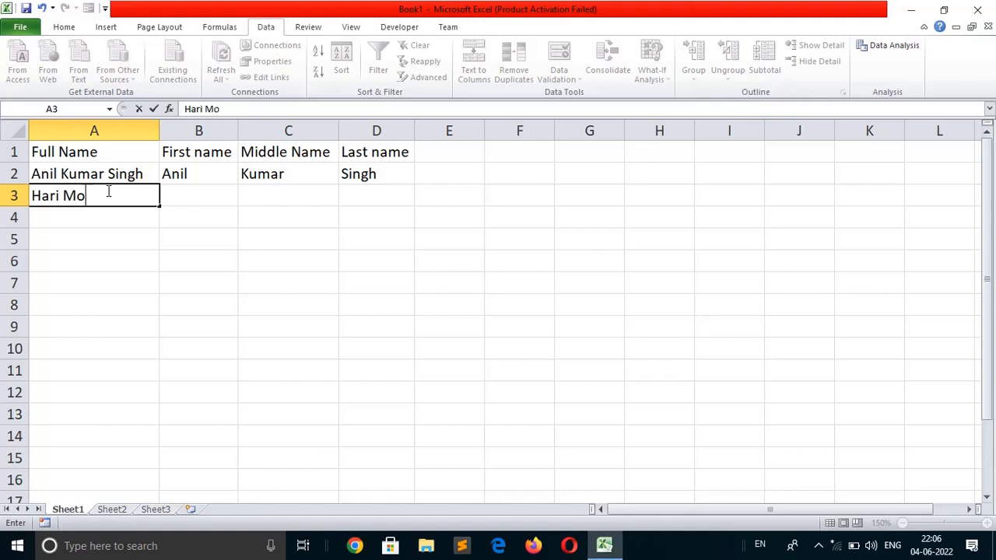
type("han")
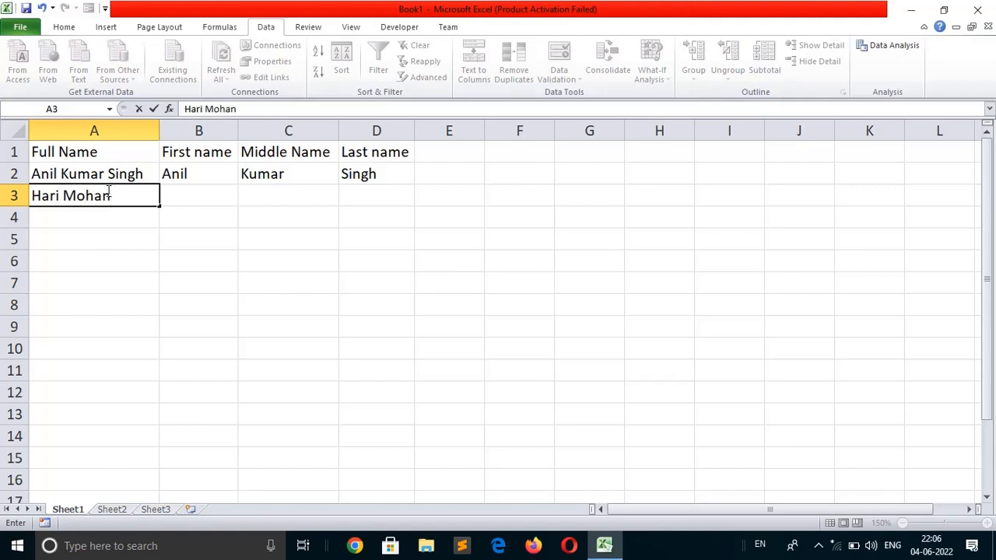
type("mishra")
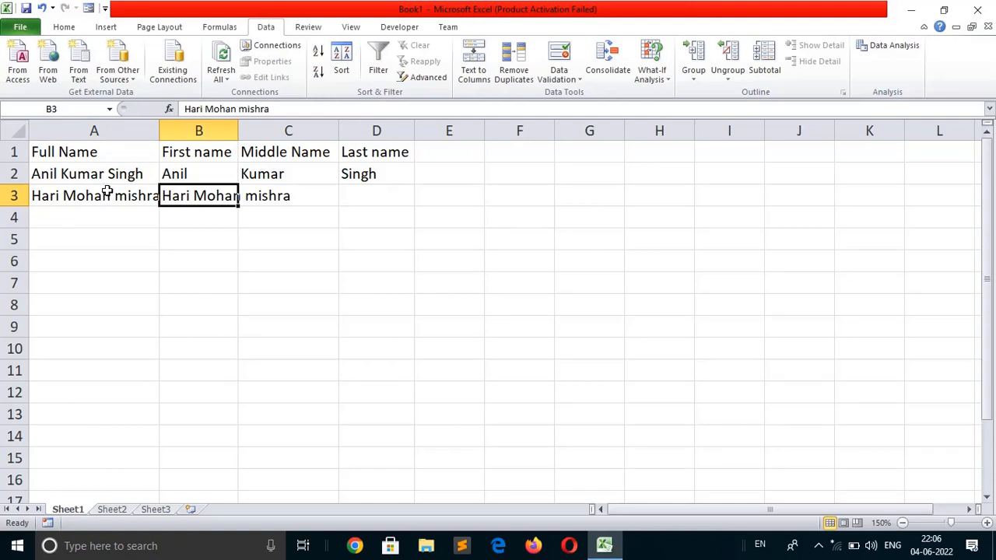
mouse_move(473, 58)
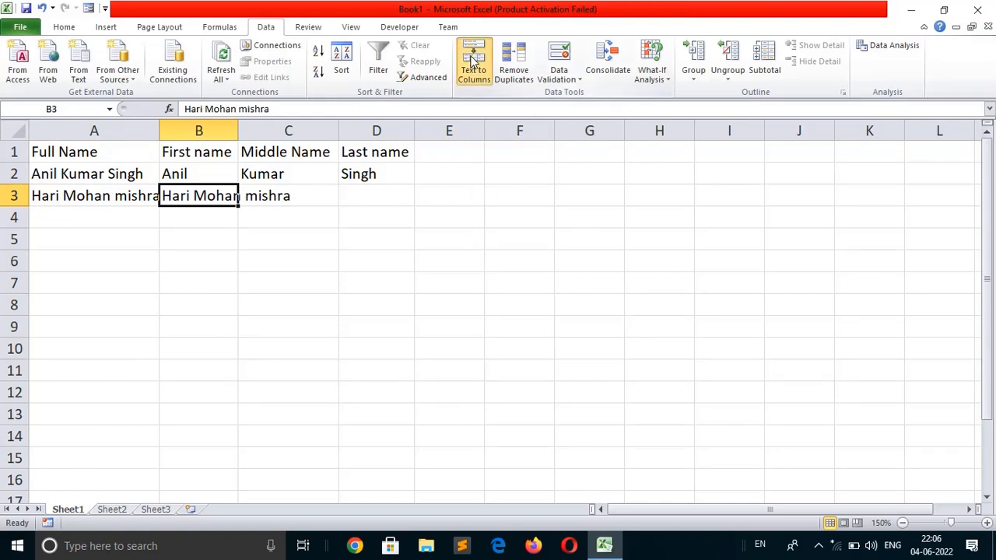
Step: Run Text to Columns on B3 and accept the wizard defaults with Finish
left_click(473, 61)
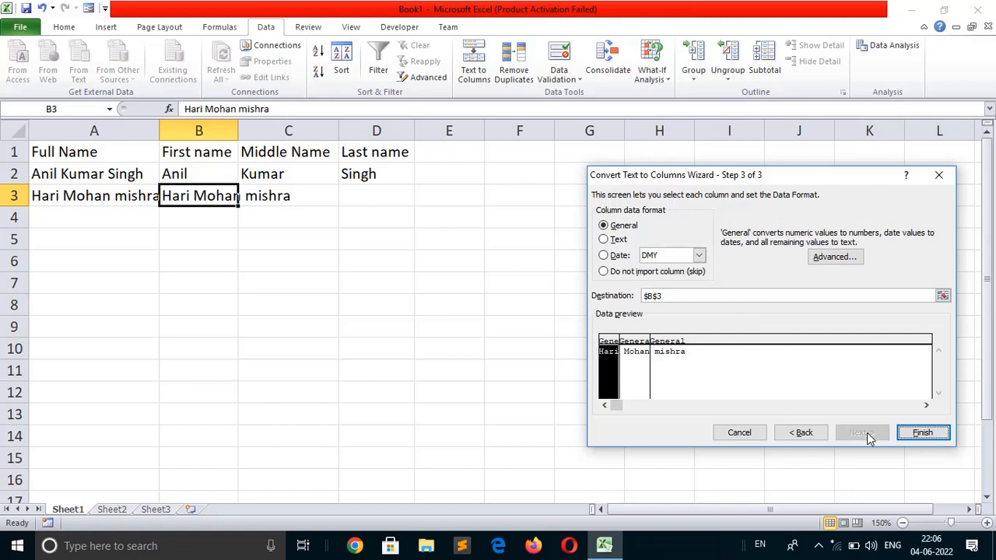
left_click(922, 432)
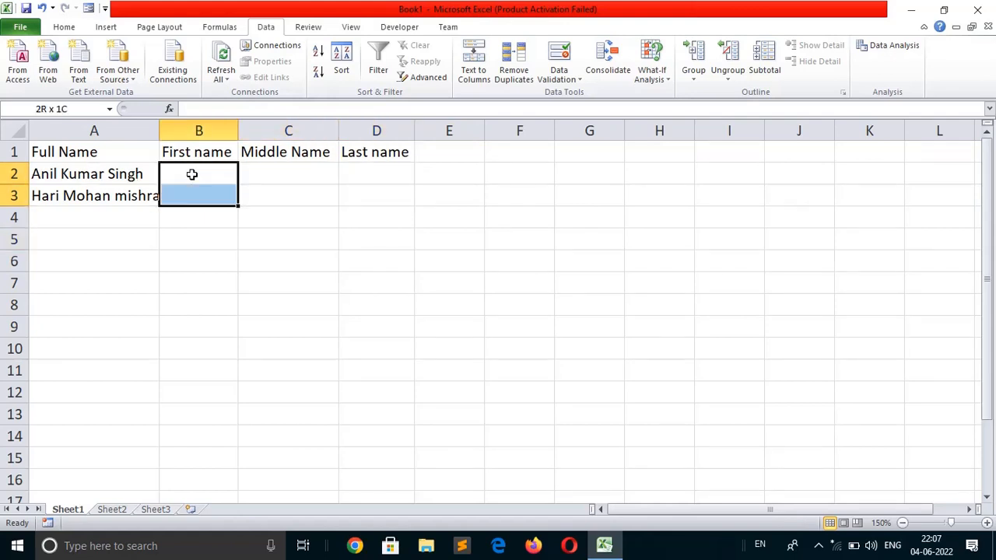
left_click(199, 173)
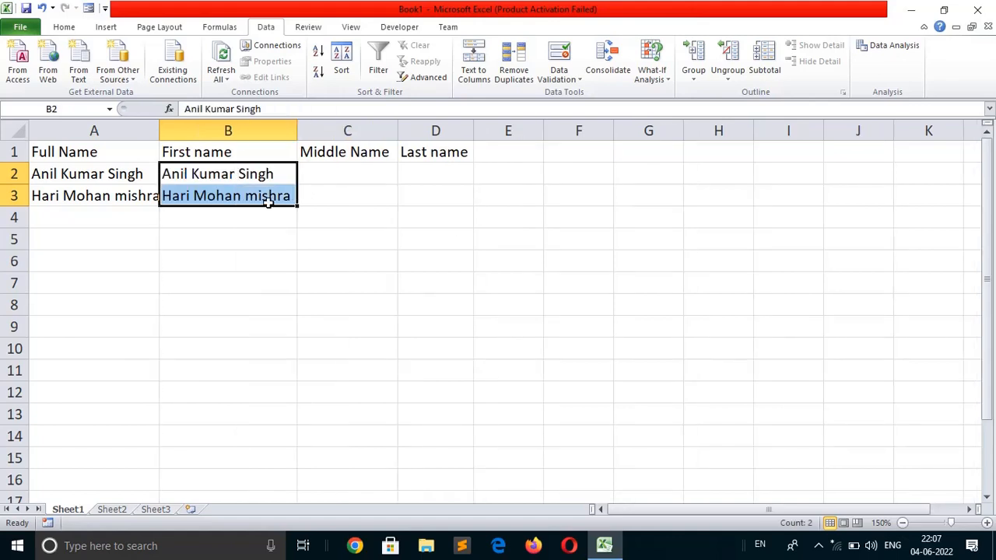
mouse_move(473, 62)
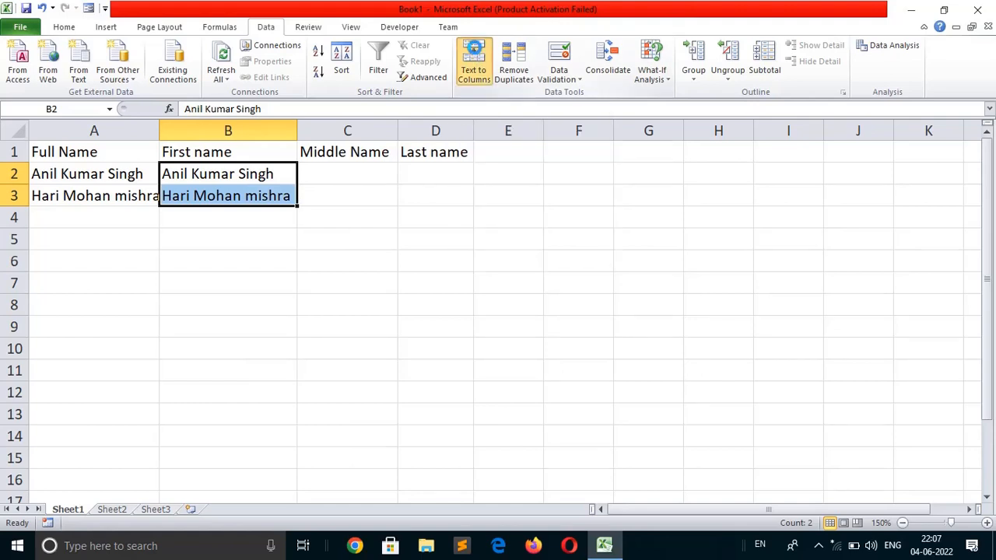
Step: Split B2:B3 with Fixed-width Text to Columns into first, middle and last names
left_click(473, 64)
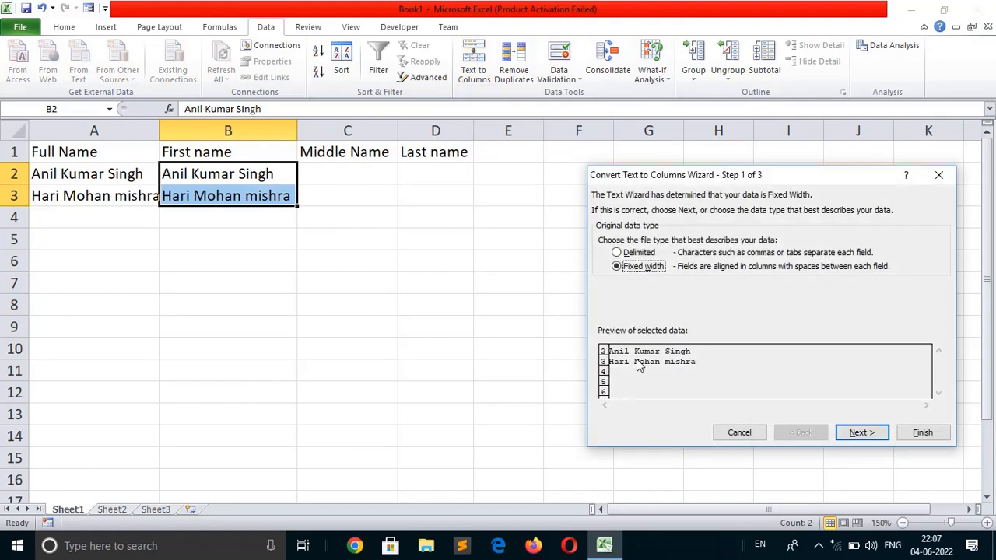
mouse_move(630, 362)
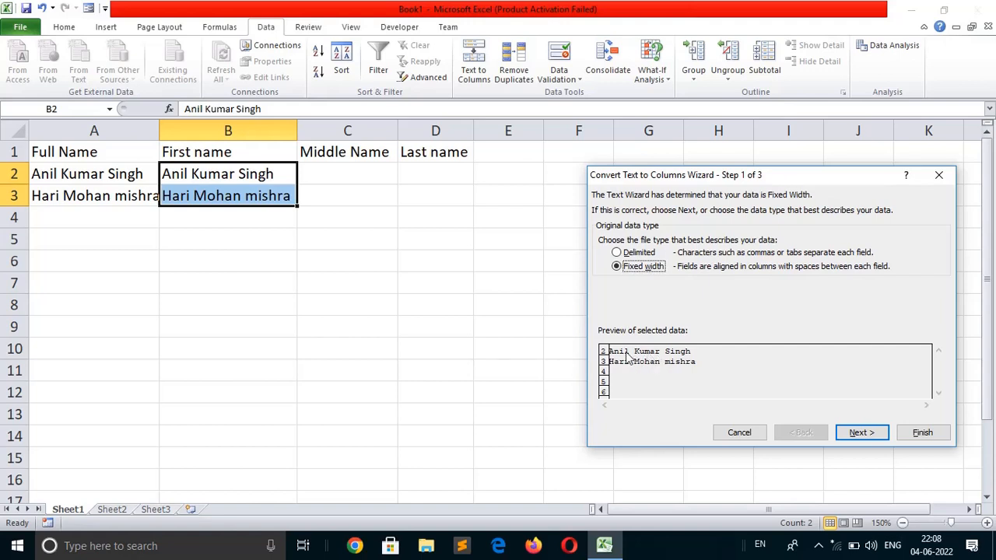
mouse_move(628, 366)
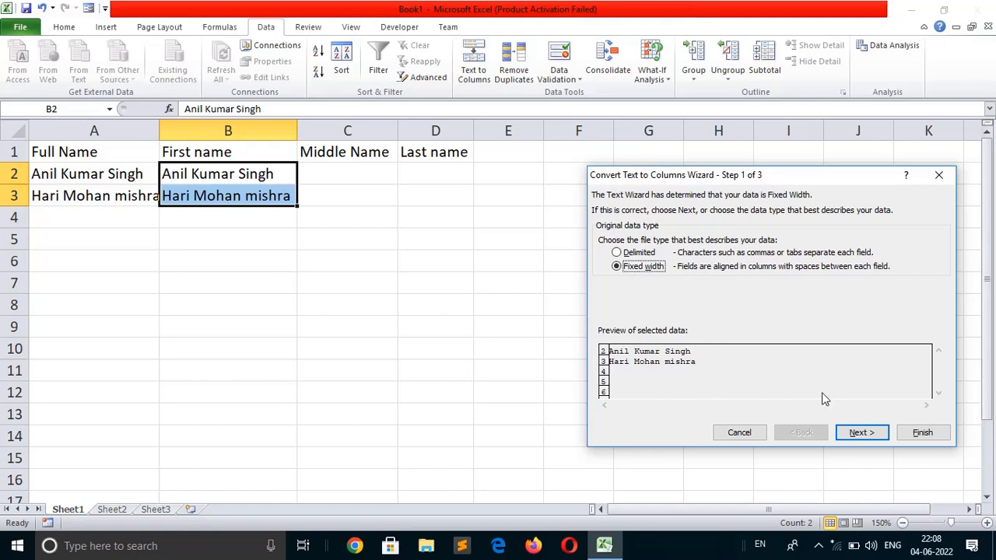
left_click(861, 432)
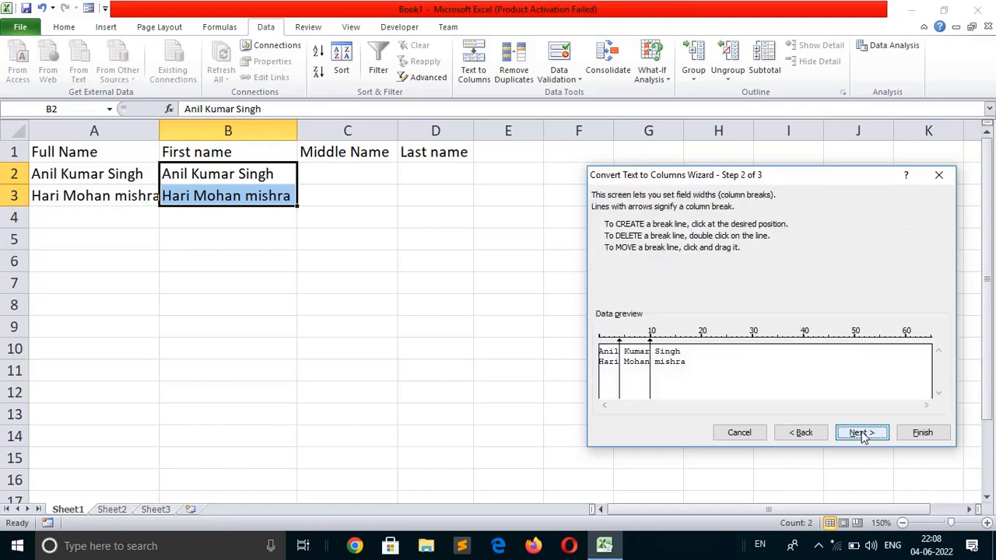
left_click(861, 432)
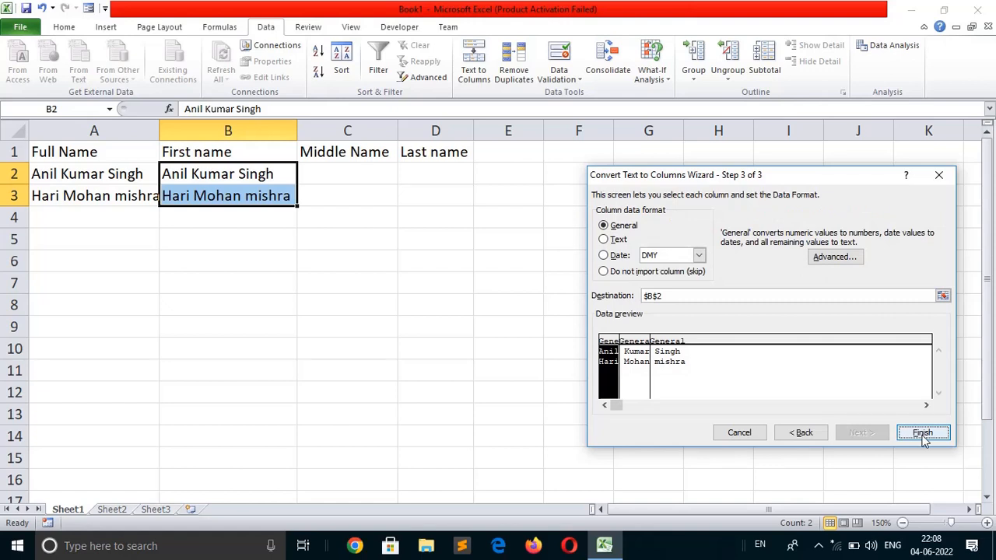
left_click(923, 432)
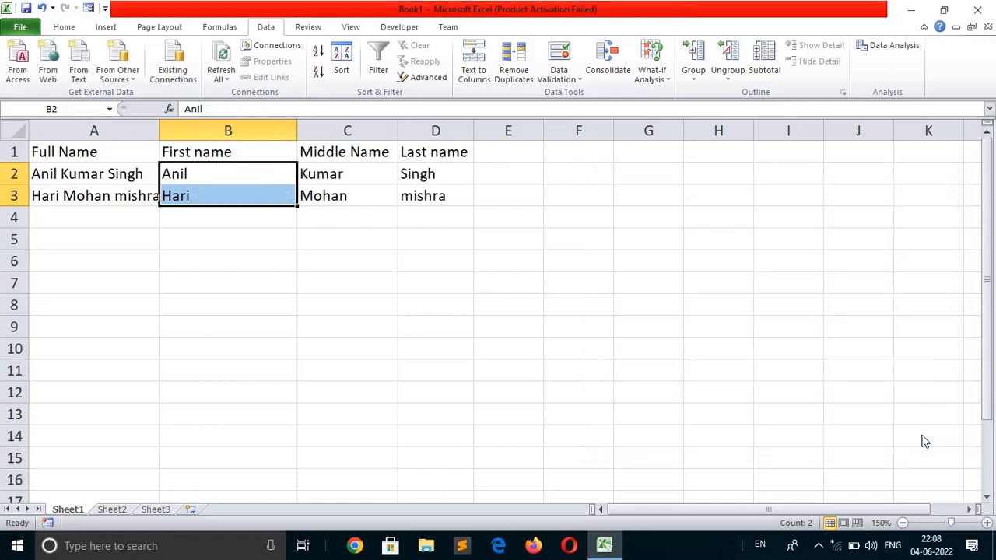